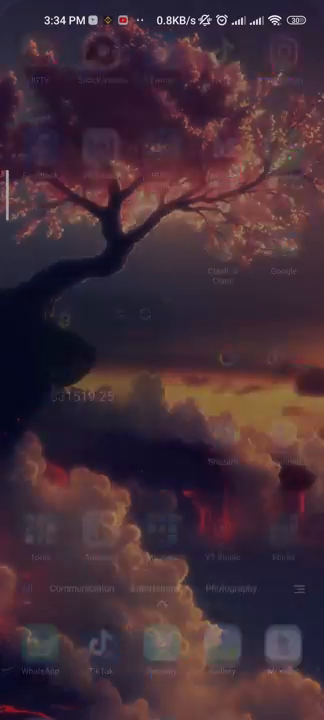
Step: Reach Settings from the Control Center and search the settings for 'google'
scroll(down, 3)
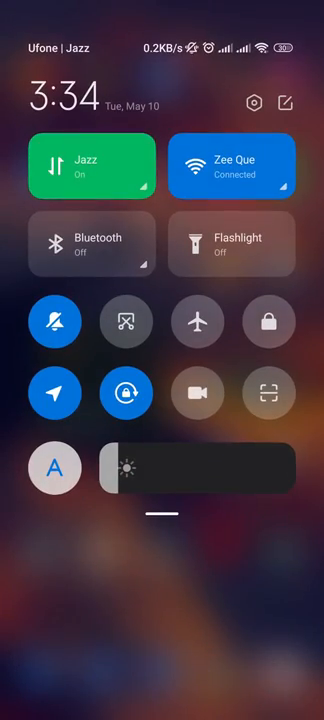
click(256, 104)
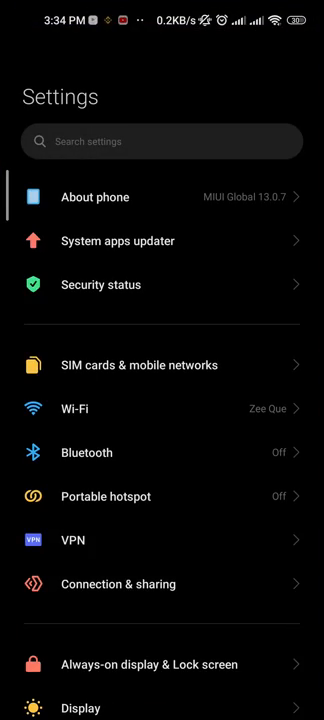
scroll(down, 3)
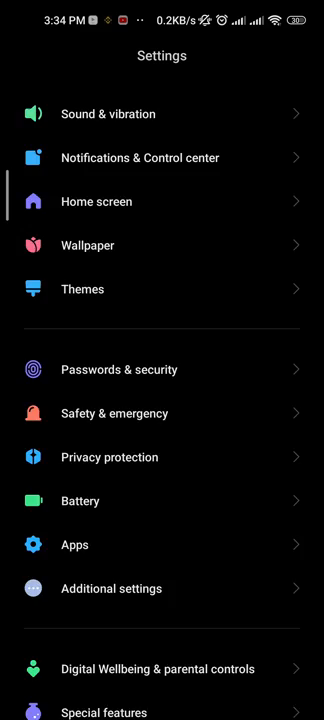
scroll(down, 3)
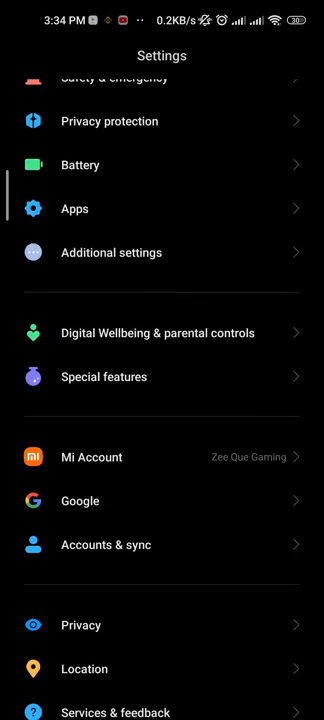
scroll(down, 3)
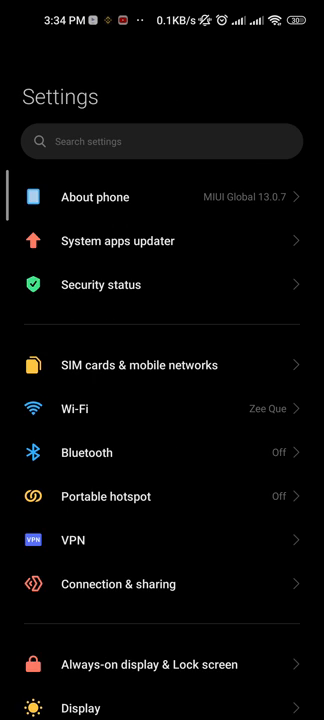
text(google)
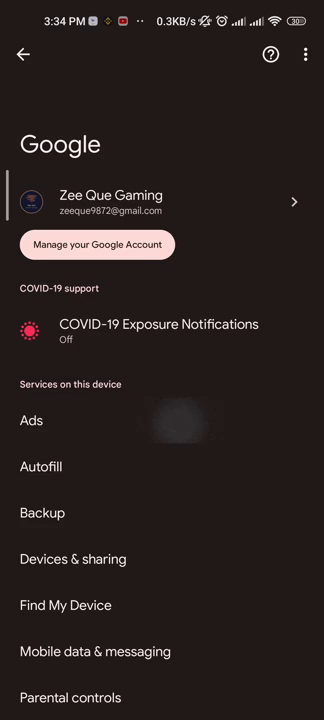
Step: Reset the device advertising ID from Google > Ads and confirm
click(32, 420)
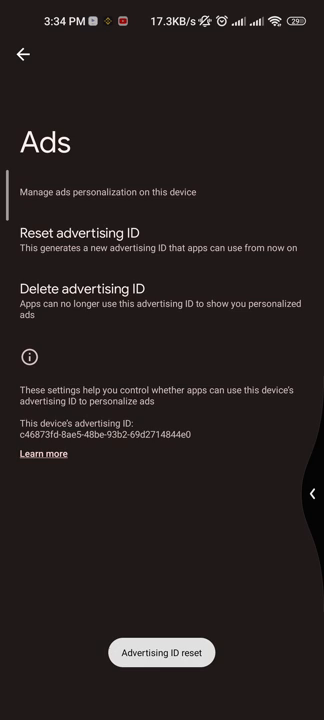
click(24, 56)
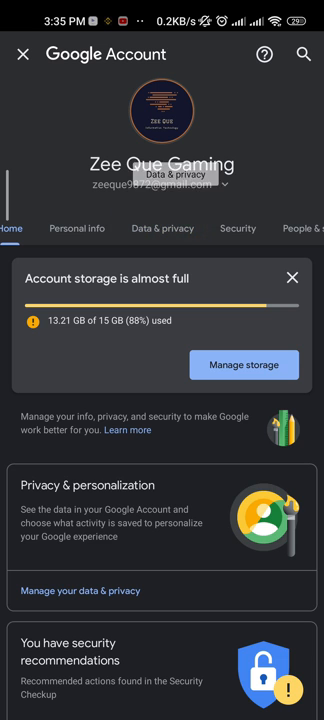
Step: Go to Data & privacy and scroll down to the Ad settings section
click(162, 228)
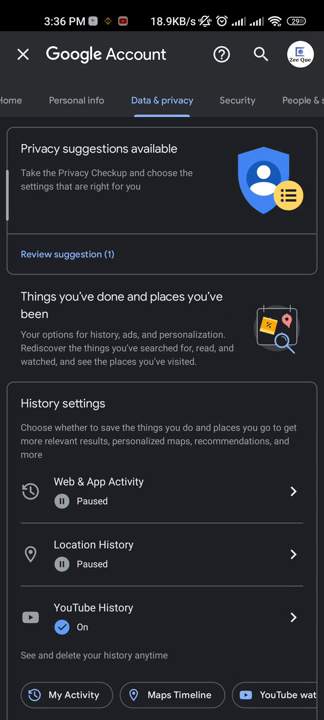
scroll(down, 3)
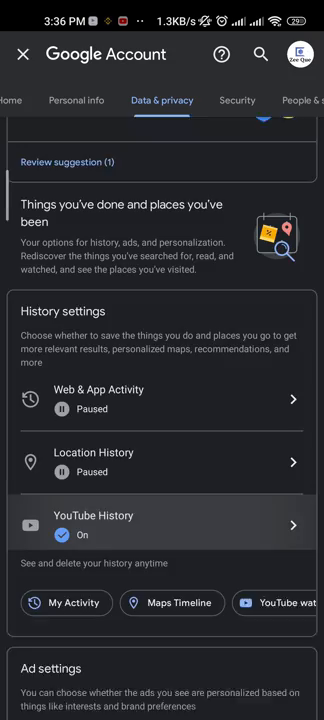
scroll(down, 3)
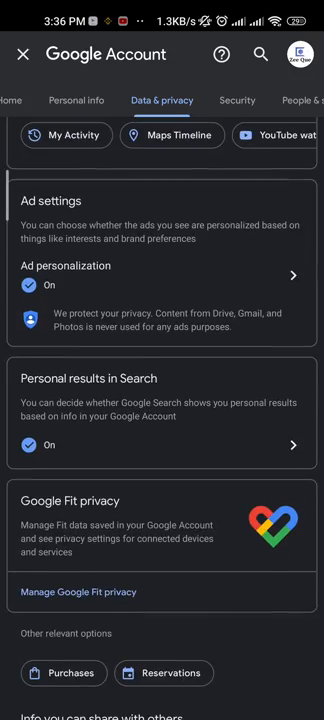
scroll(down, 3)
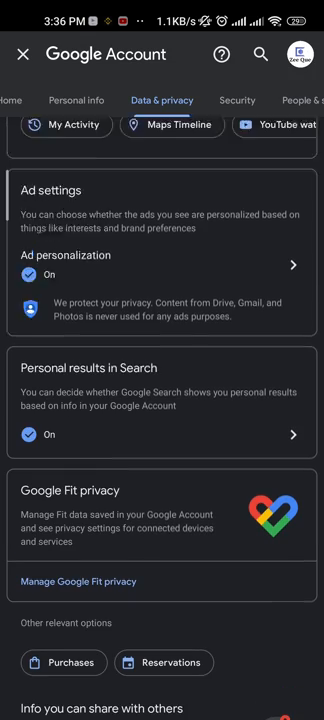
scroll(down, 3)
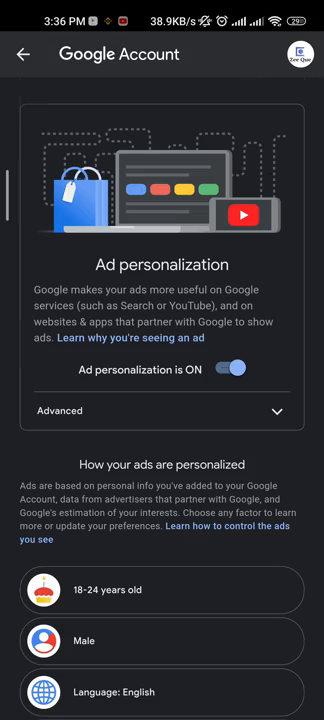
scroll(down, 3)
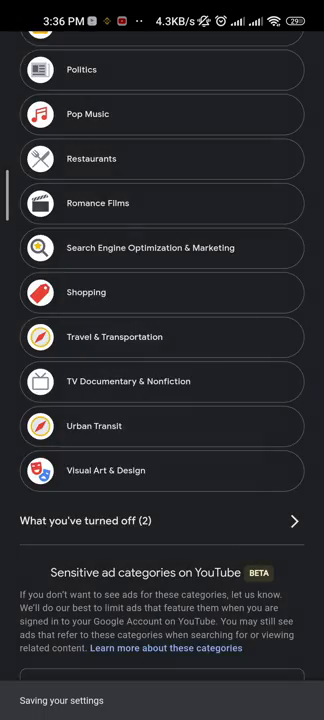
scroll(down, 3)
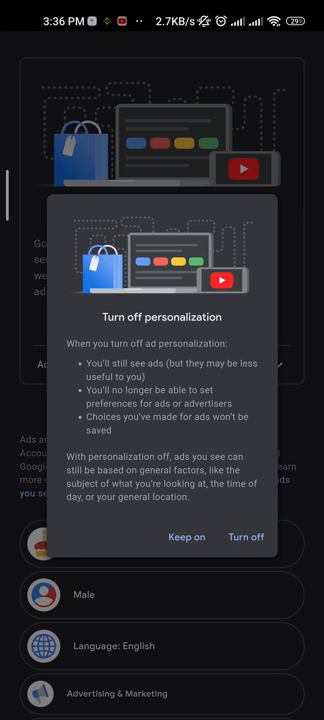
Step: Turn off Ad personalization, acknowledge the 'Got it' notice and return home
click(244, 536)
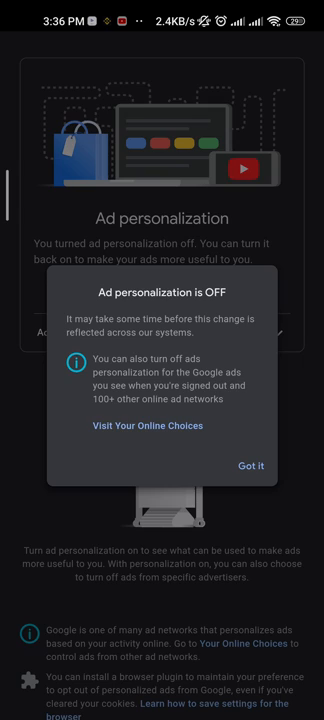
click(252, 464)
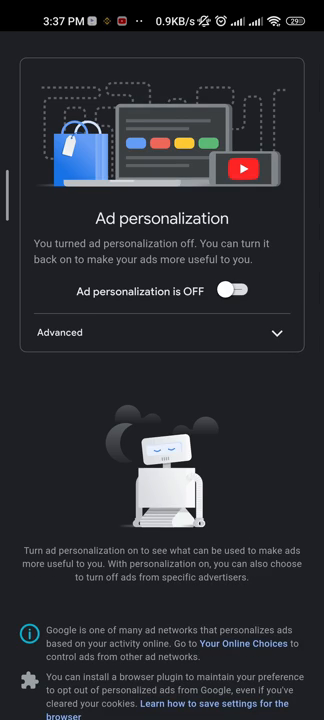
key(home)
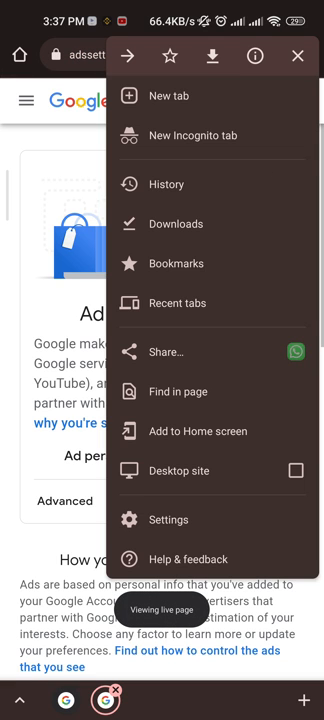
Step: In Chrome Site settings > Cookies, choose 'Block third-party cookies'
click(168, 520)
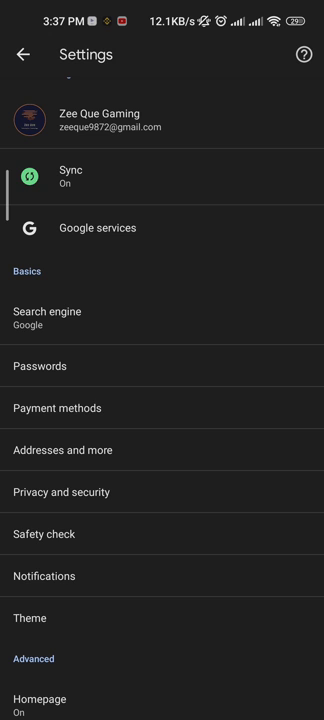
scroll(down, 3)
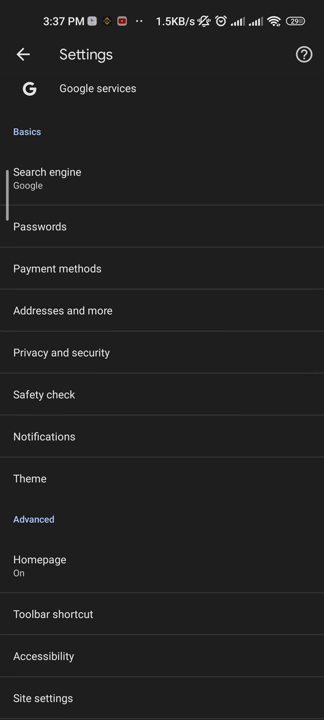
scroll(down, 3)
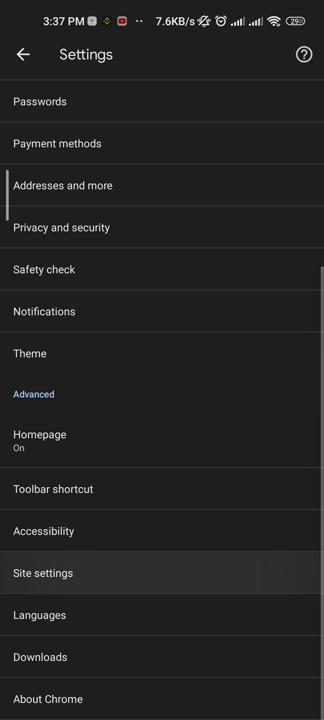
click(44, 572)
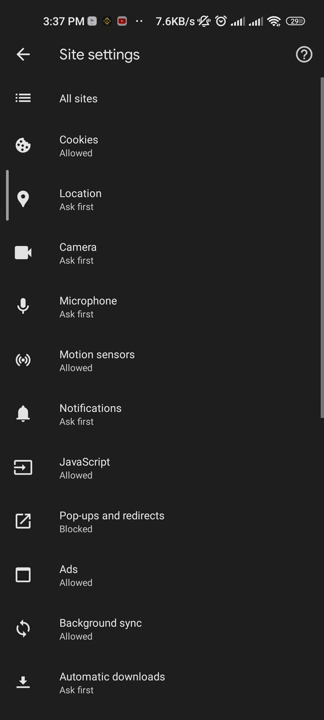
click(78, 124)
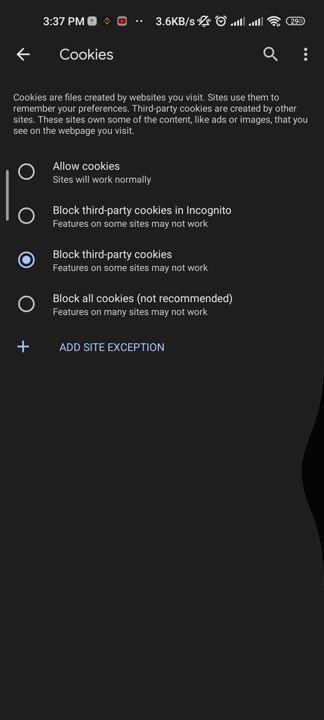
click(24, 62)
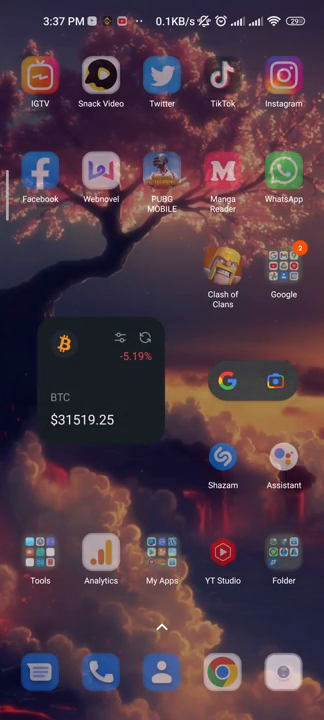
Step: Leave the search results and go to Apps > Manage apps
scroll(down, 3)
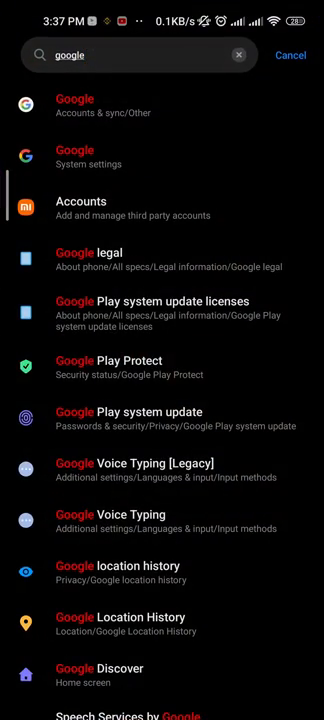
click(290, 56)
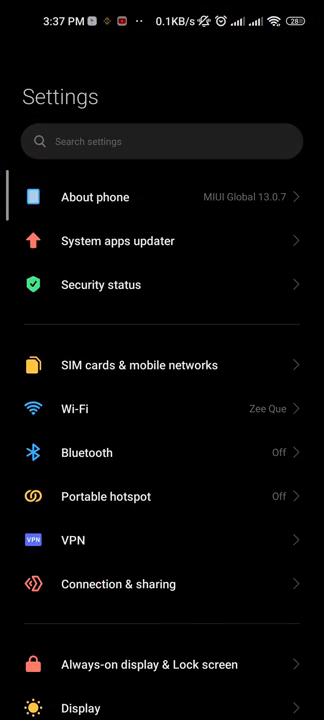
scroll(down, 3)
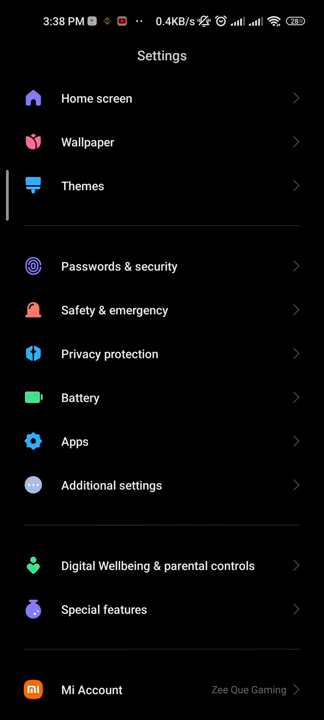
click(72, 442)
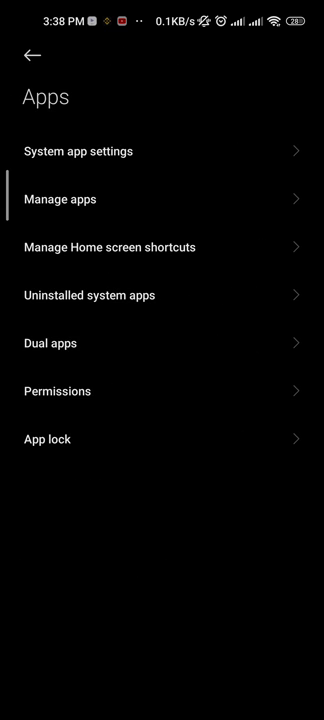
click(60, 198)
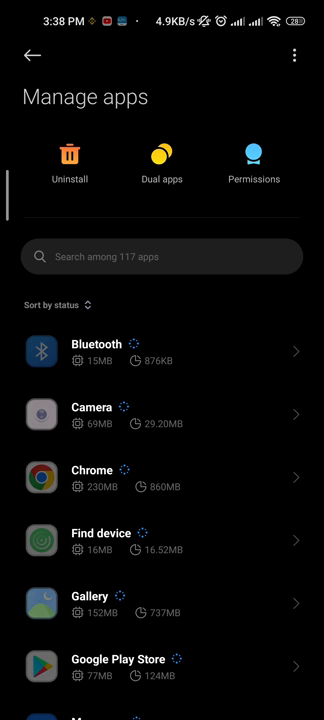
Step: Check the app list's overflow menu, dismiss it and browse through the installed apps
scroll(down, 3)
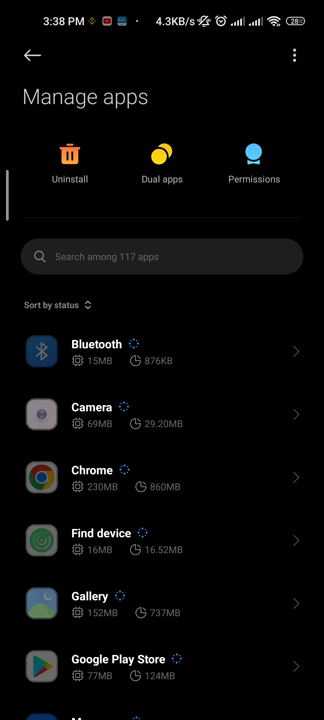
click(294, 56)
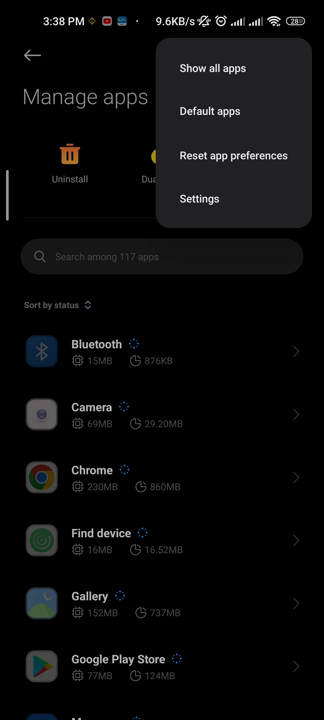
click(212, 68)
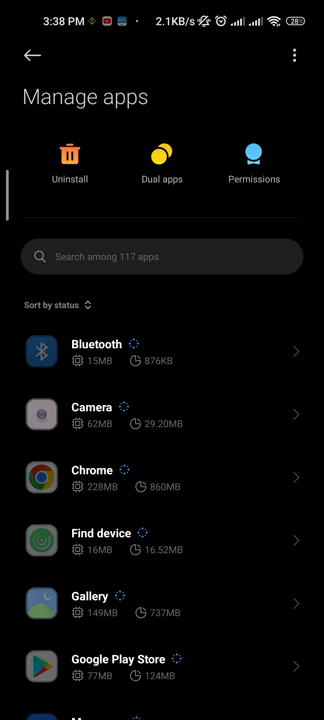
scroll(down, 3)
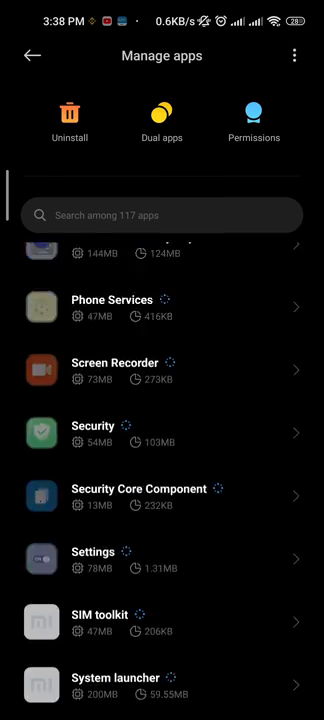
scroll(down, 3)
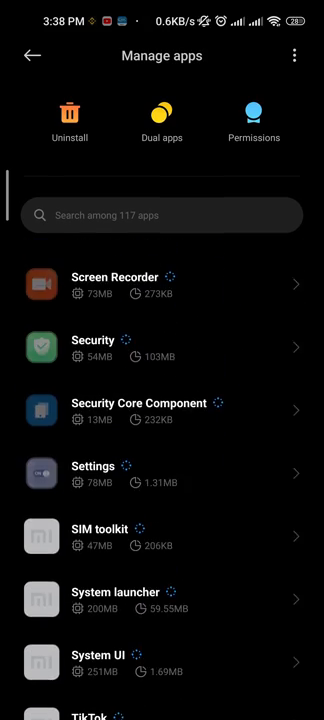
scroll(down, 3)
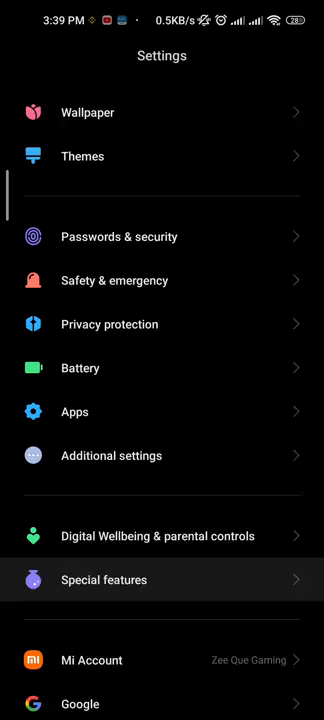
Step: View the Factory reset page under Additional settings, then return to the home screen
scroll(down, 3)
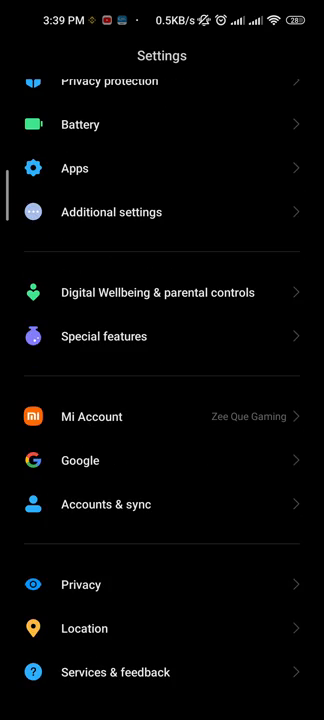
scroll(down, 3)
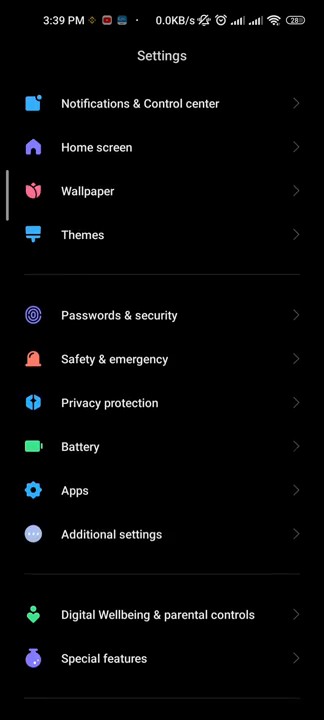
click(112, 534)
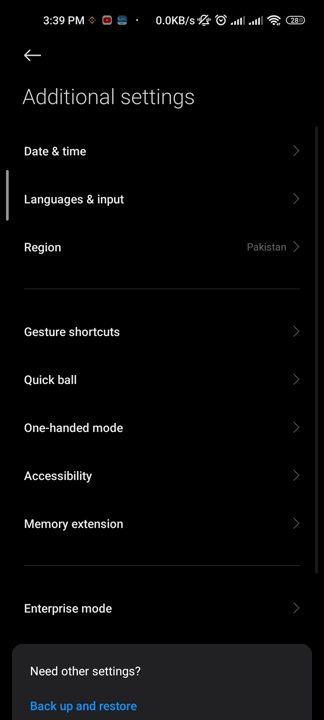
scroll(down, 3)
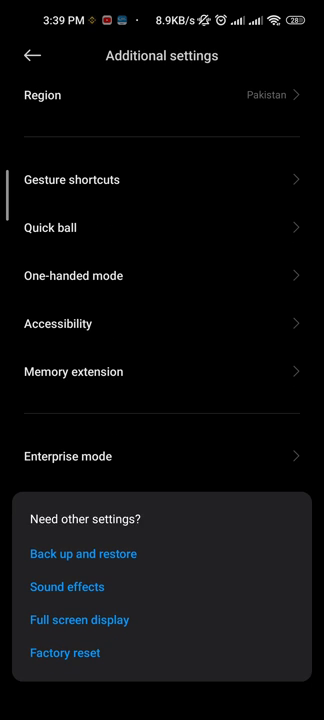
click(64, 652)
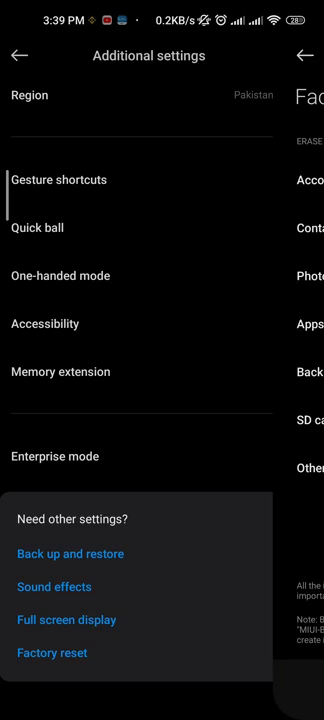
key(home)
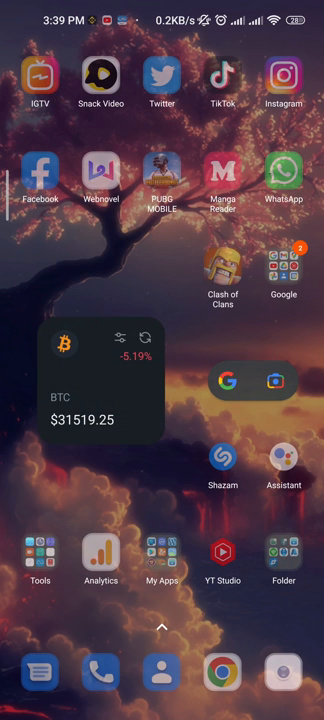